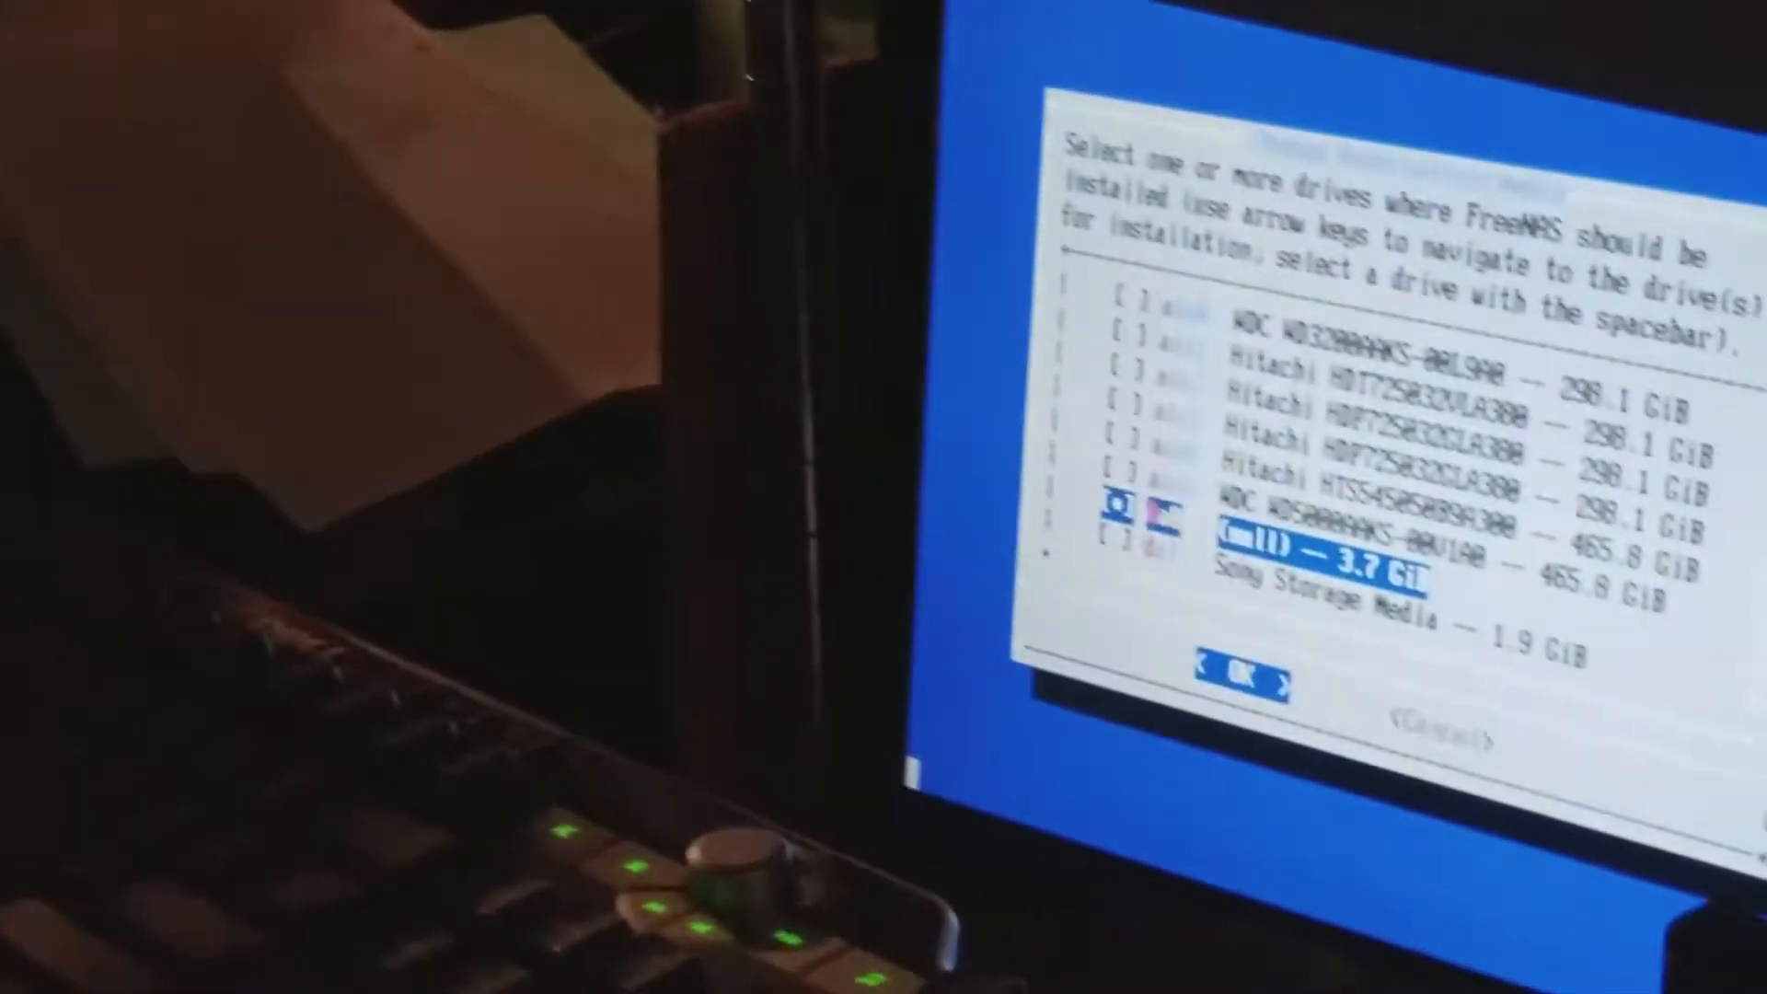
pyautogui.press('space')
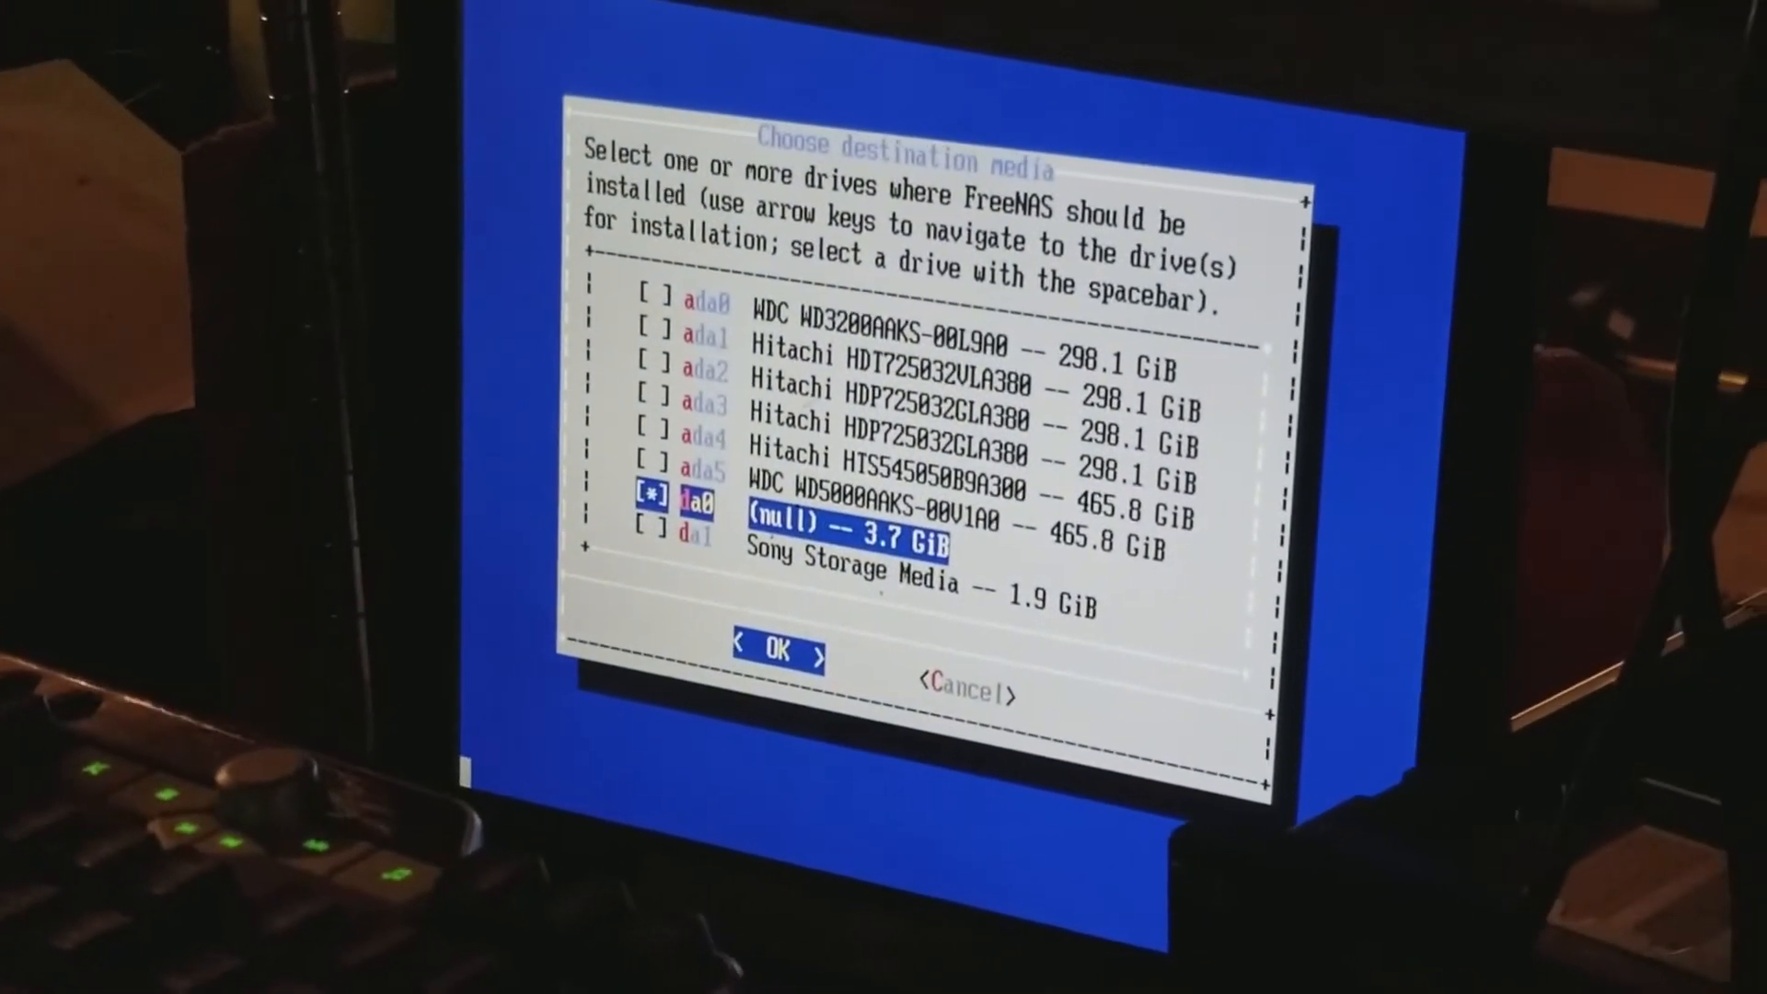